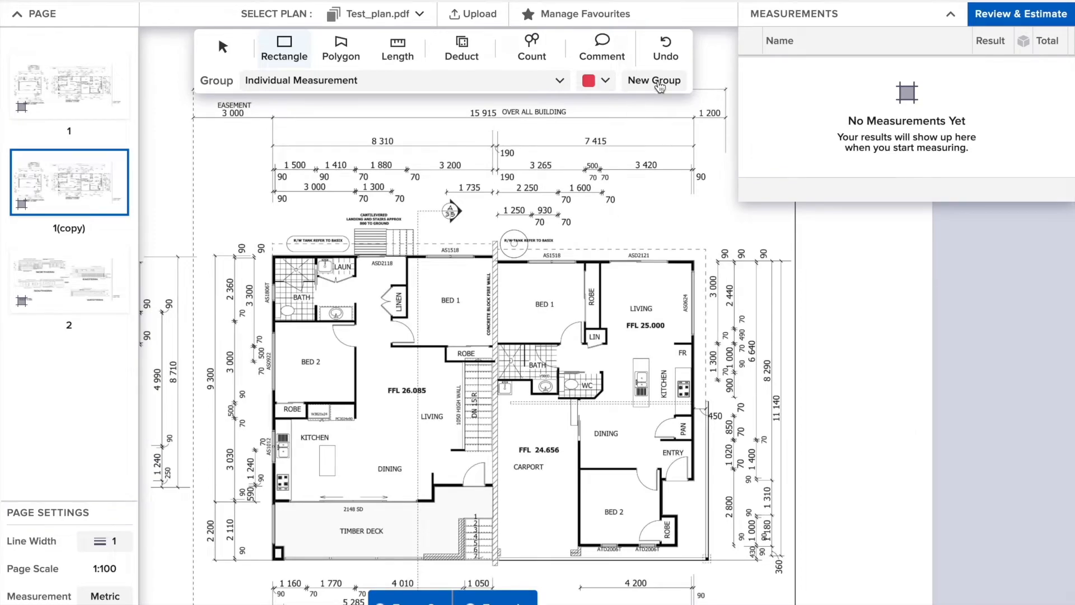
# Create a new red measurement group named Carpet.
pyautogui.click(653, 80)
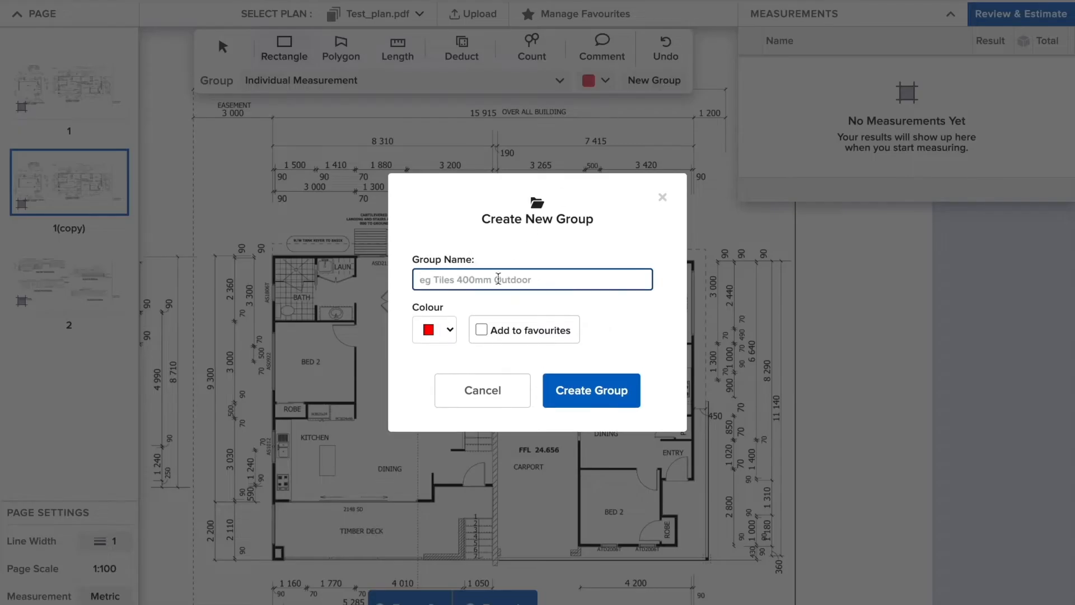
pyautogui.write('Carpet')
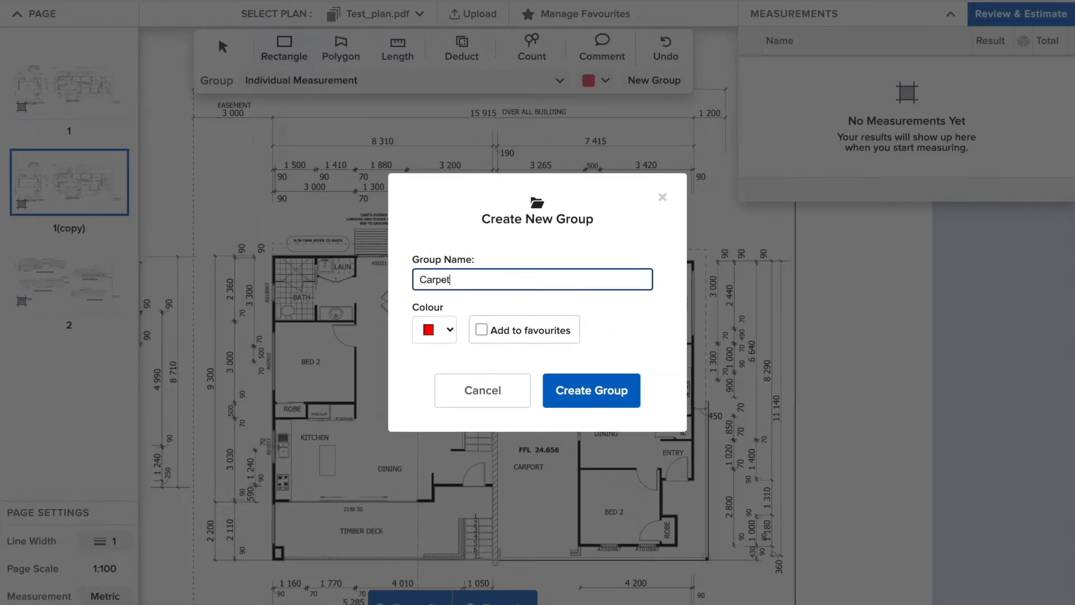
pyautogui.click(590, 390)
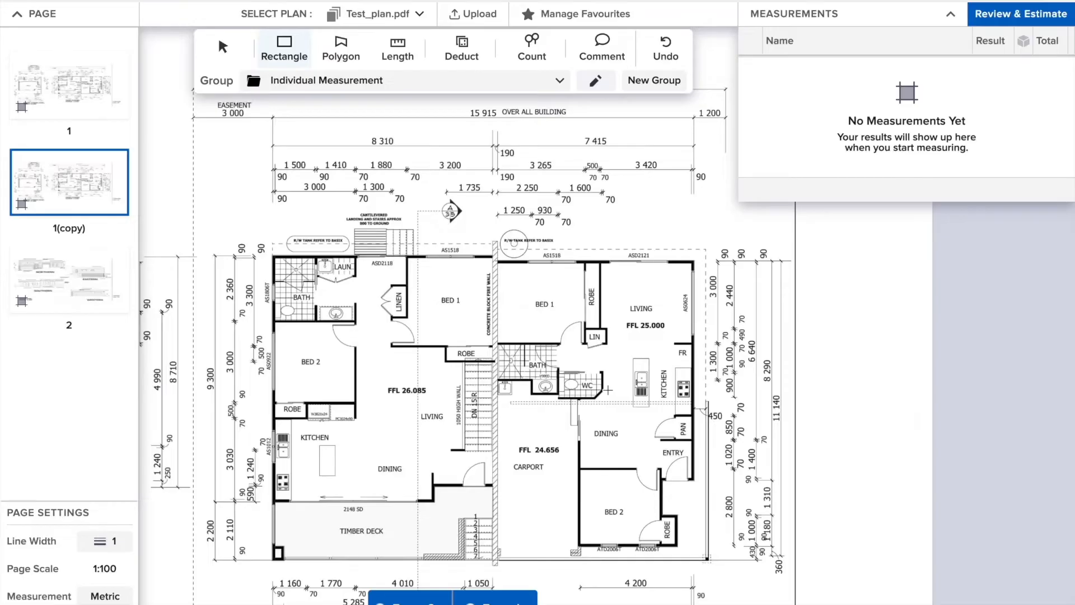
# Select the Carpet group and outline the Bed 1 and Bed 2 floor areas, totalling 19.10 m².
pyautogui.click(404, 80)
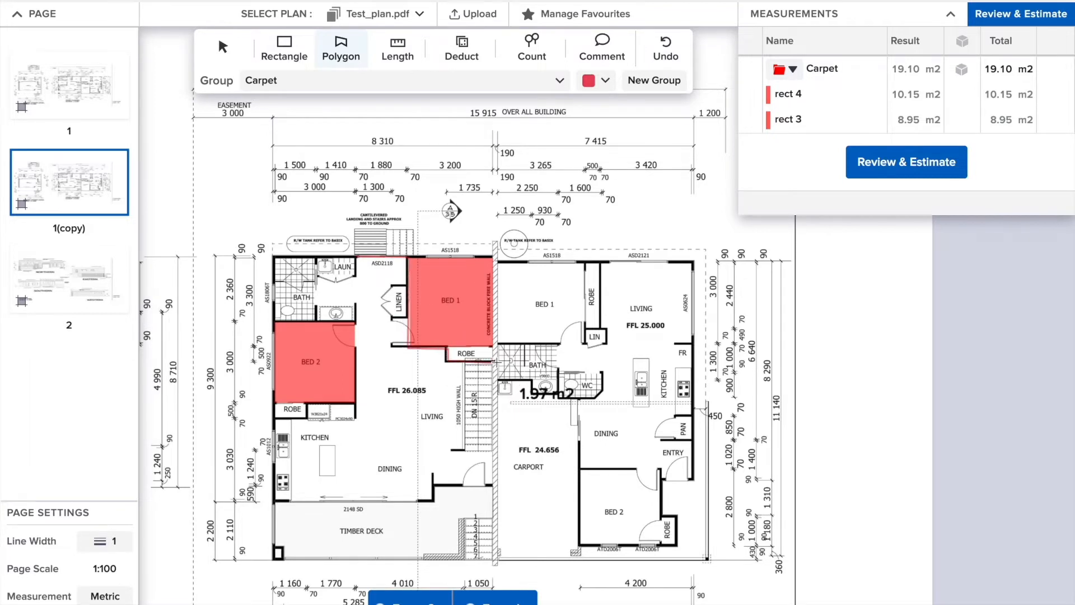
pyautogui.click(432, 500)
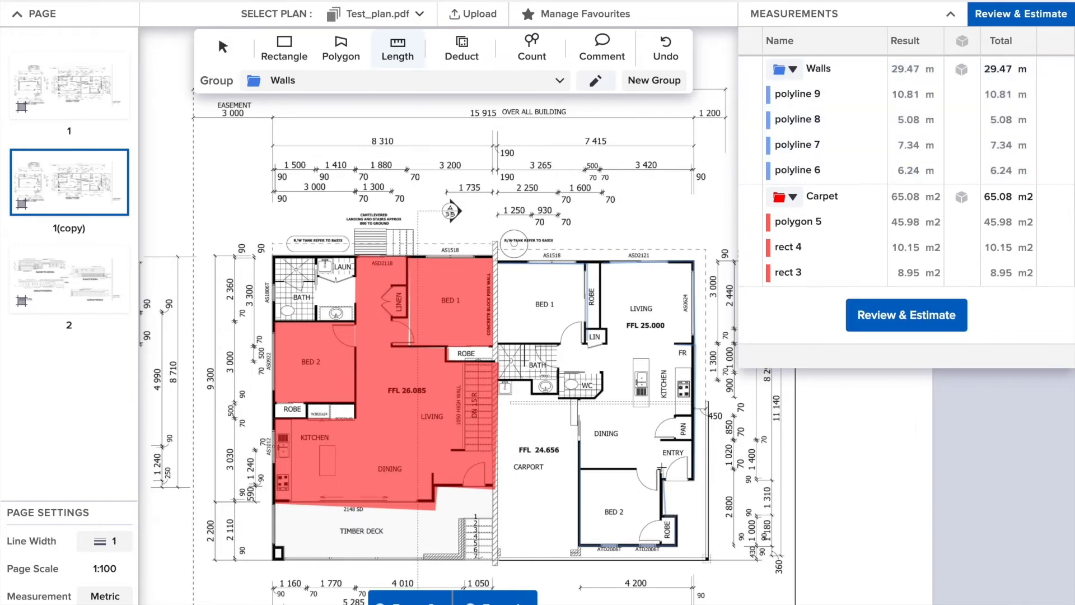
# Switch to Count mode to start counting items on the plan.
pyautogui.click(531, 48)
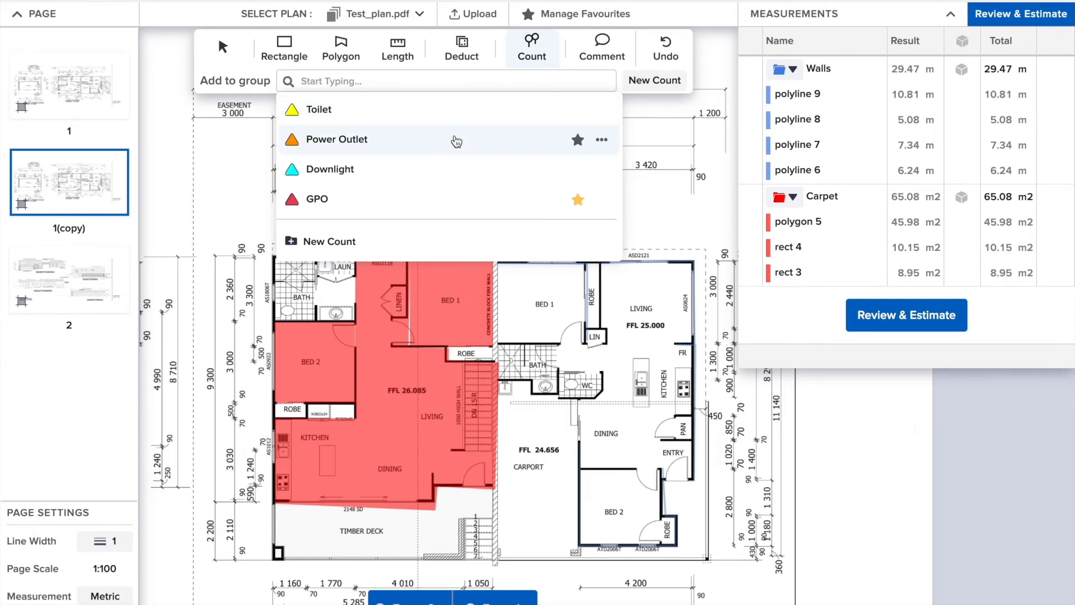
# Choose Power Outlet and mark the outlet locations on the plan, including one near Bed 2.
pyautogui.click(336, 139)
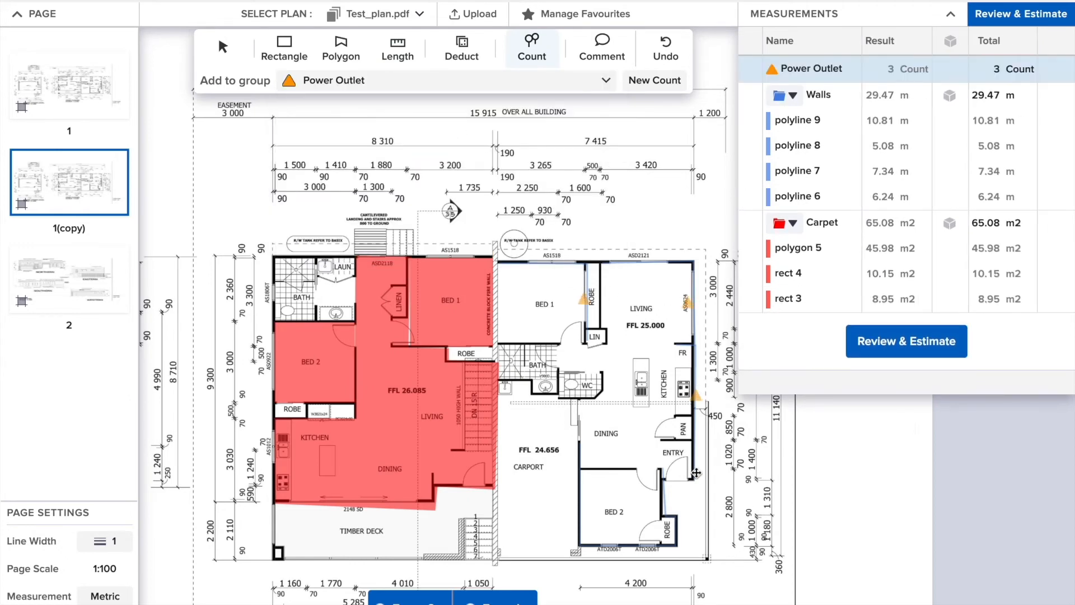
pyautogui.click(582, 524)
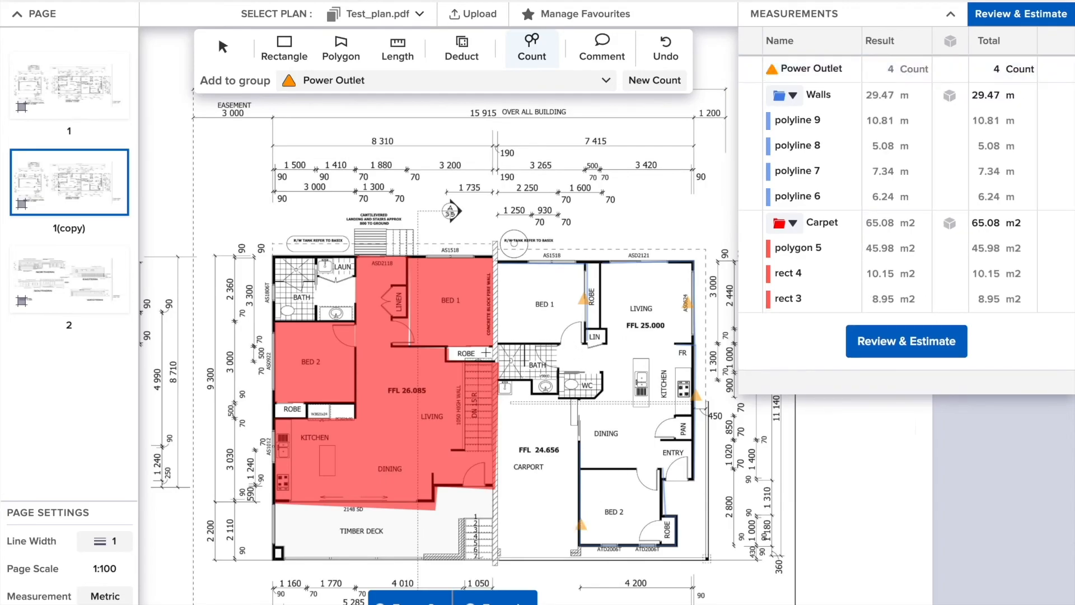